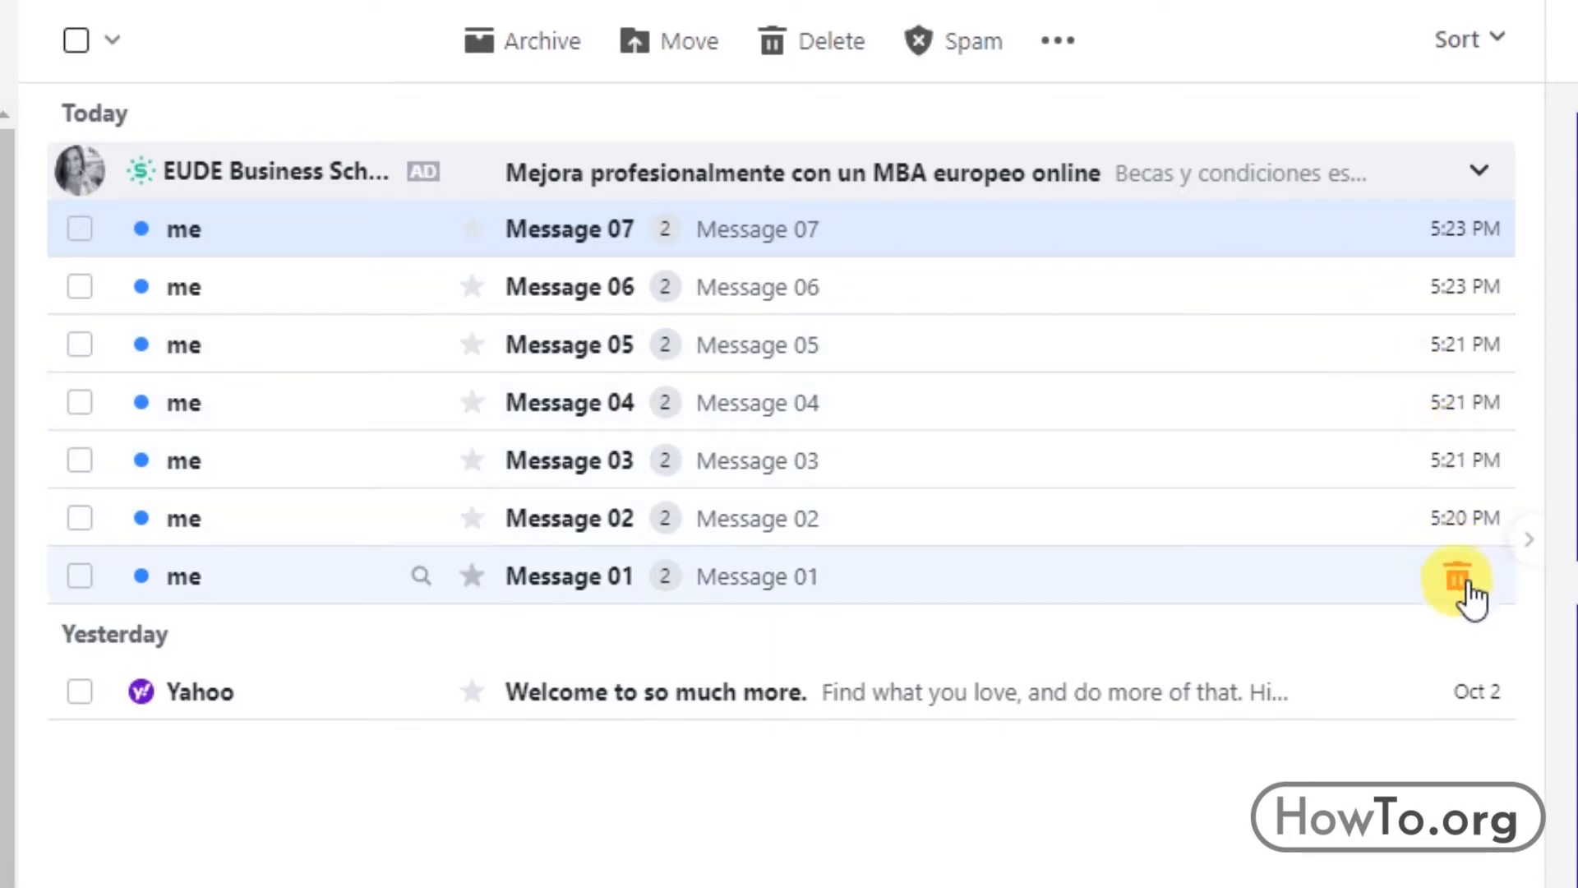
{"action": "mouse_move", "coordinate": [1456, 578]}
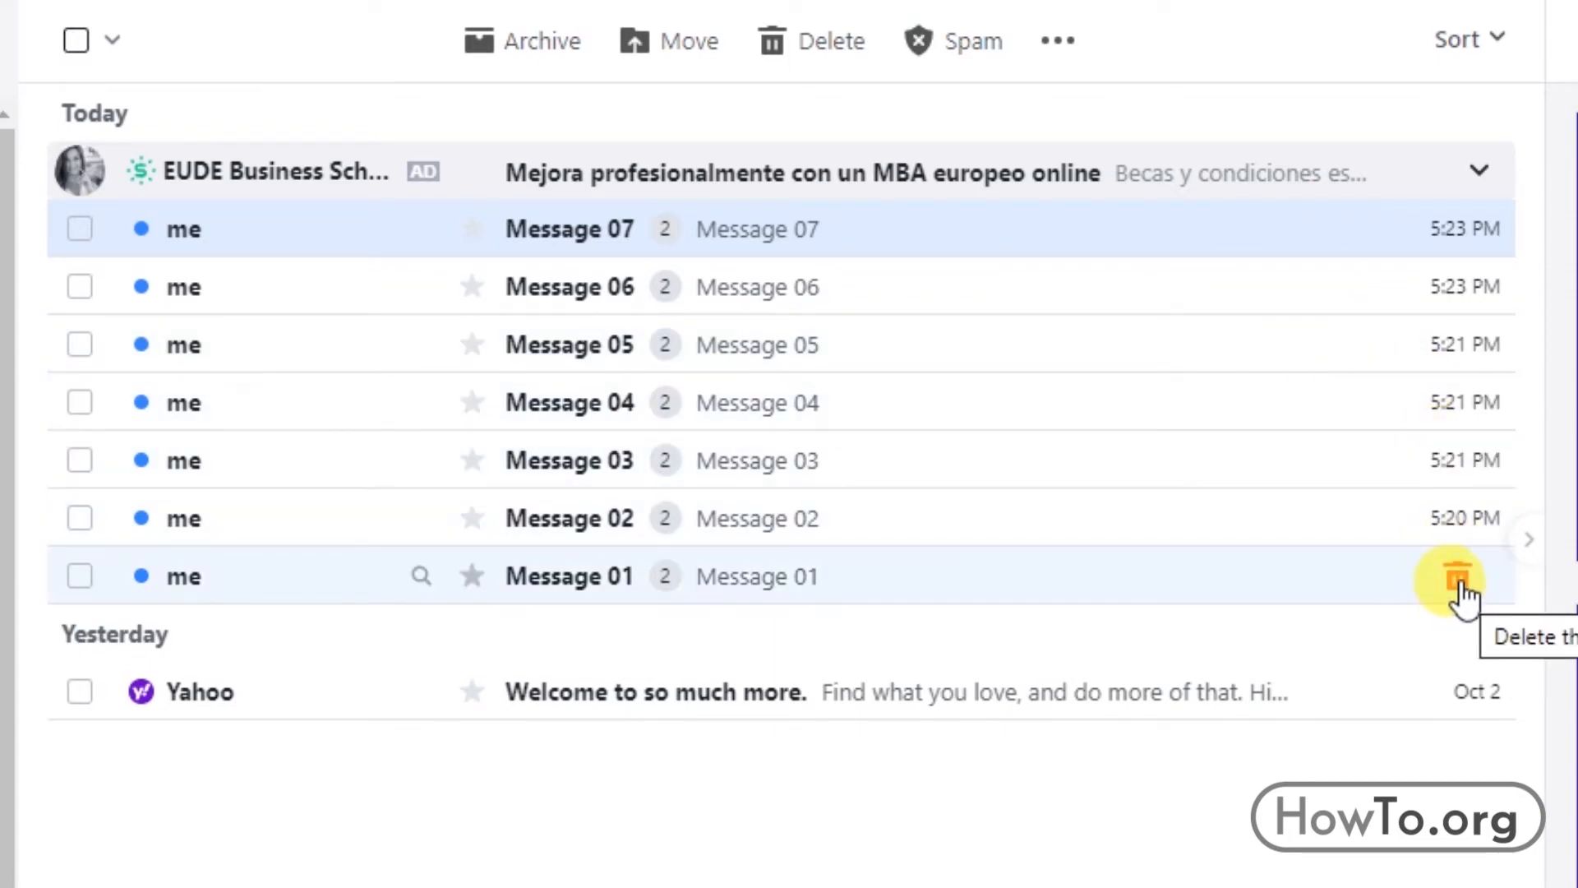
Trash the Message 01 conversation from the inbox.
{"action": "left_click", "coordinate": [1452, 577]}
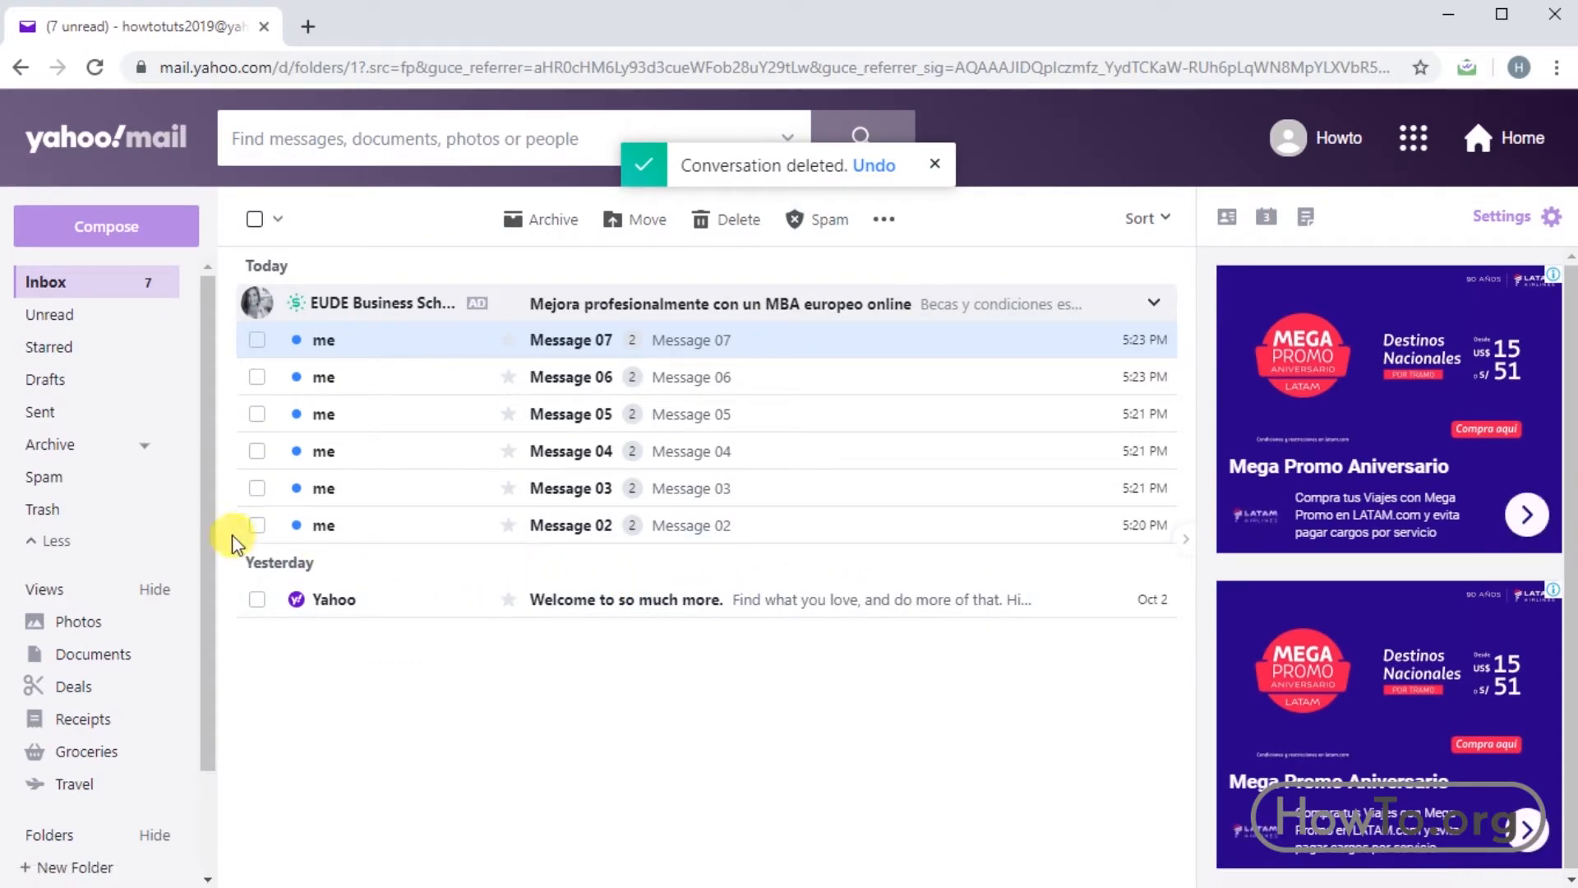
Switch to the Trash folder and select the deleted Message 01 conversation.
{"action": "left_click", "coordinate": [42, 509]}
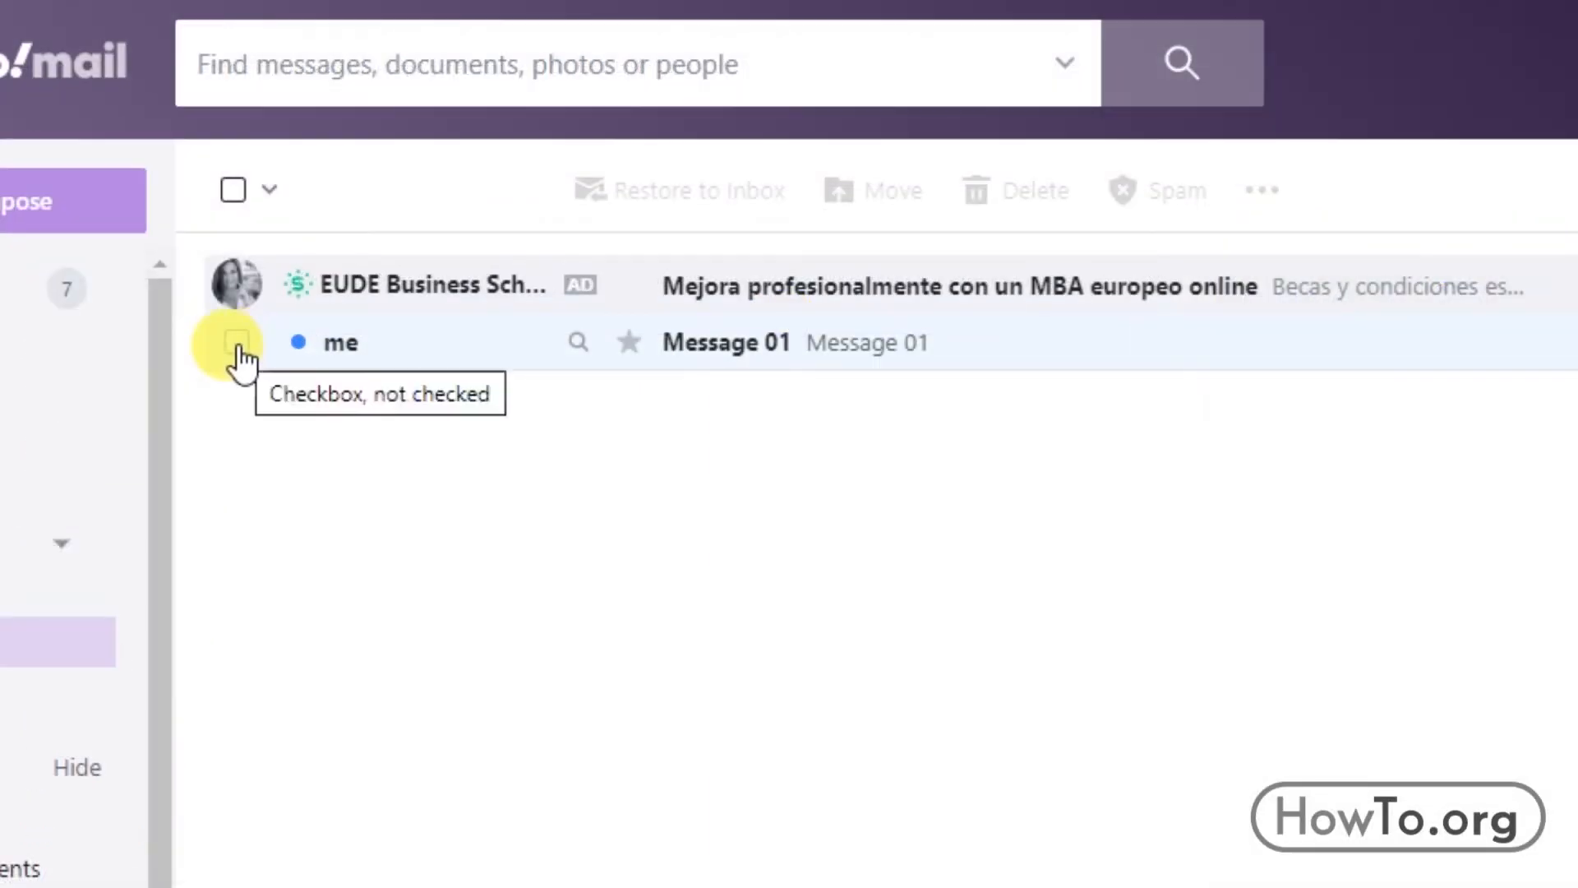
{"action": "left_click", "coordinate": [235, 342]}
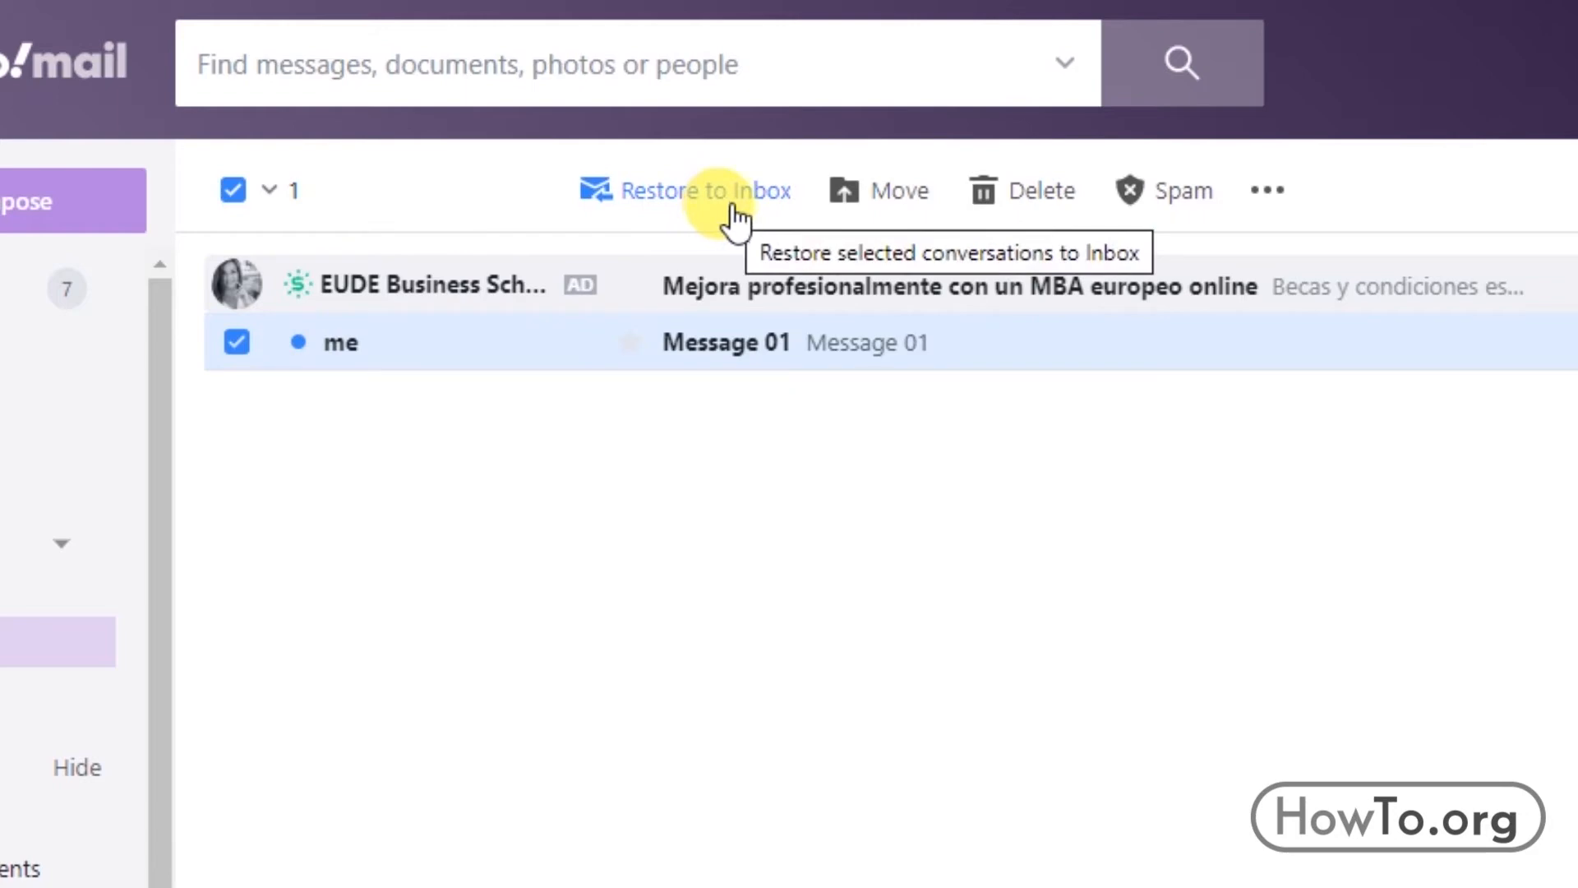
{"action": "mouse_move", "coordinate": [1051, 190]}
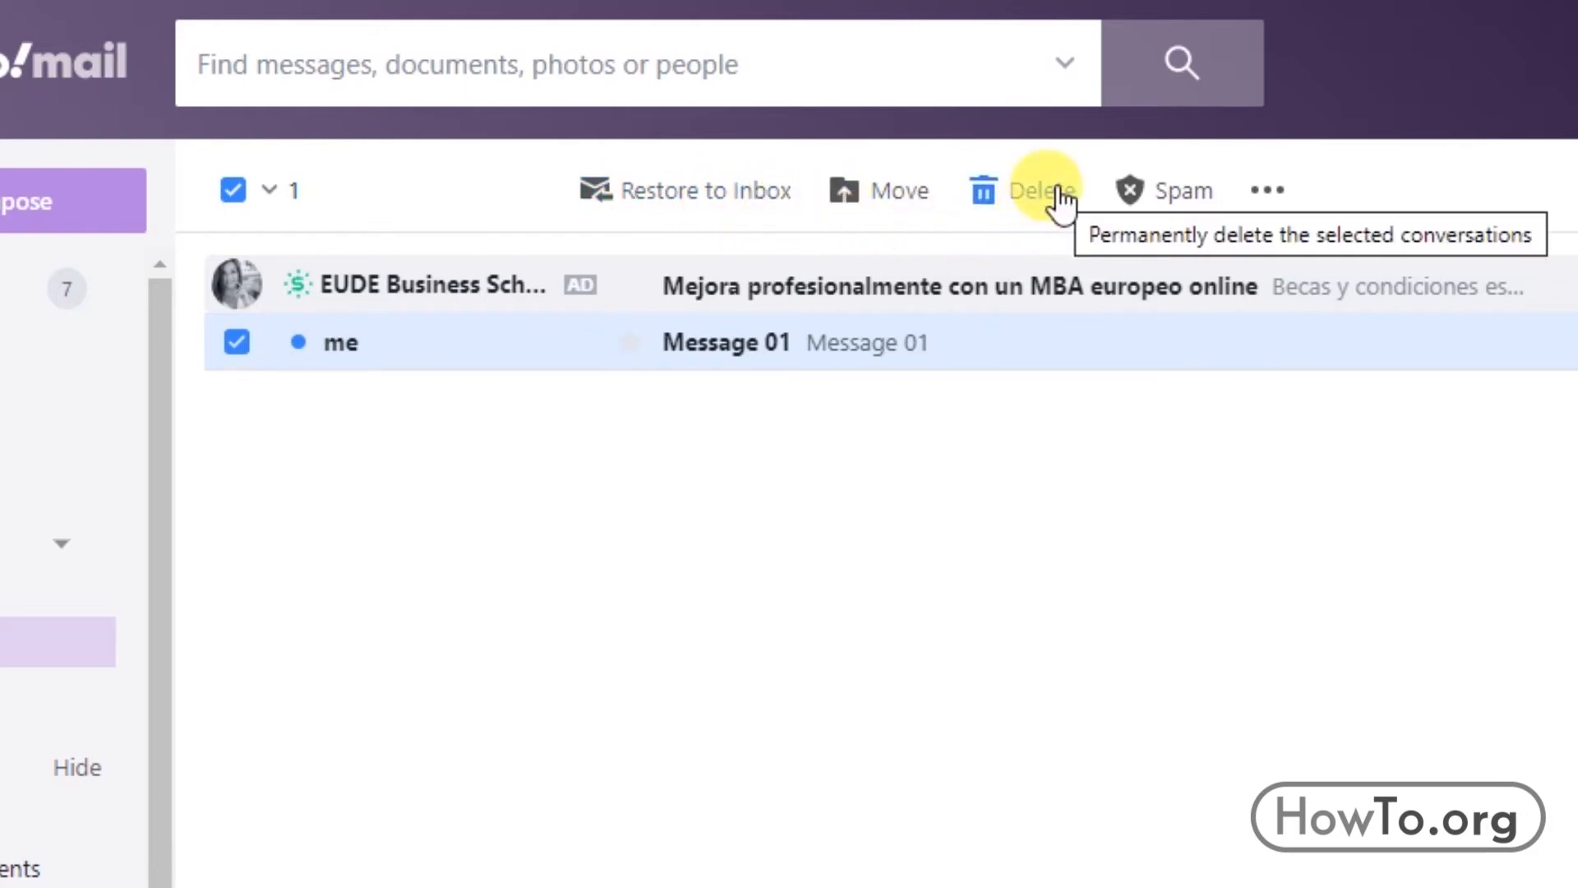
{"action": "mouse_move", "coordinate": [1042, 202]}
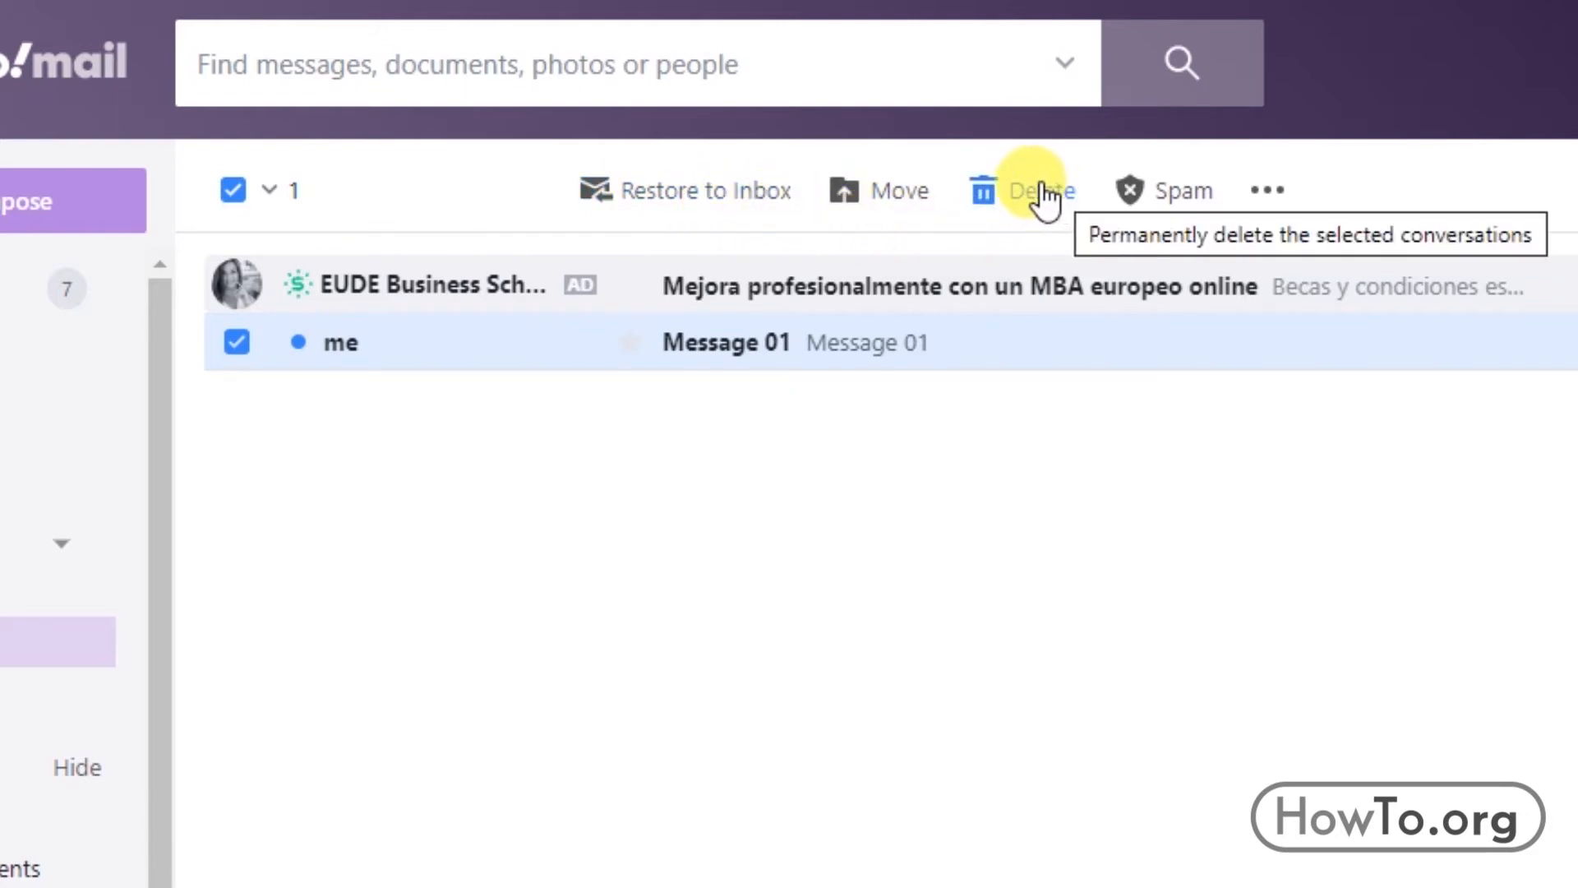
{"action": "mouse_move", "coordinate": [617, 197]}
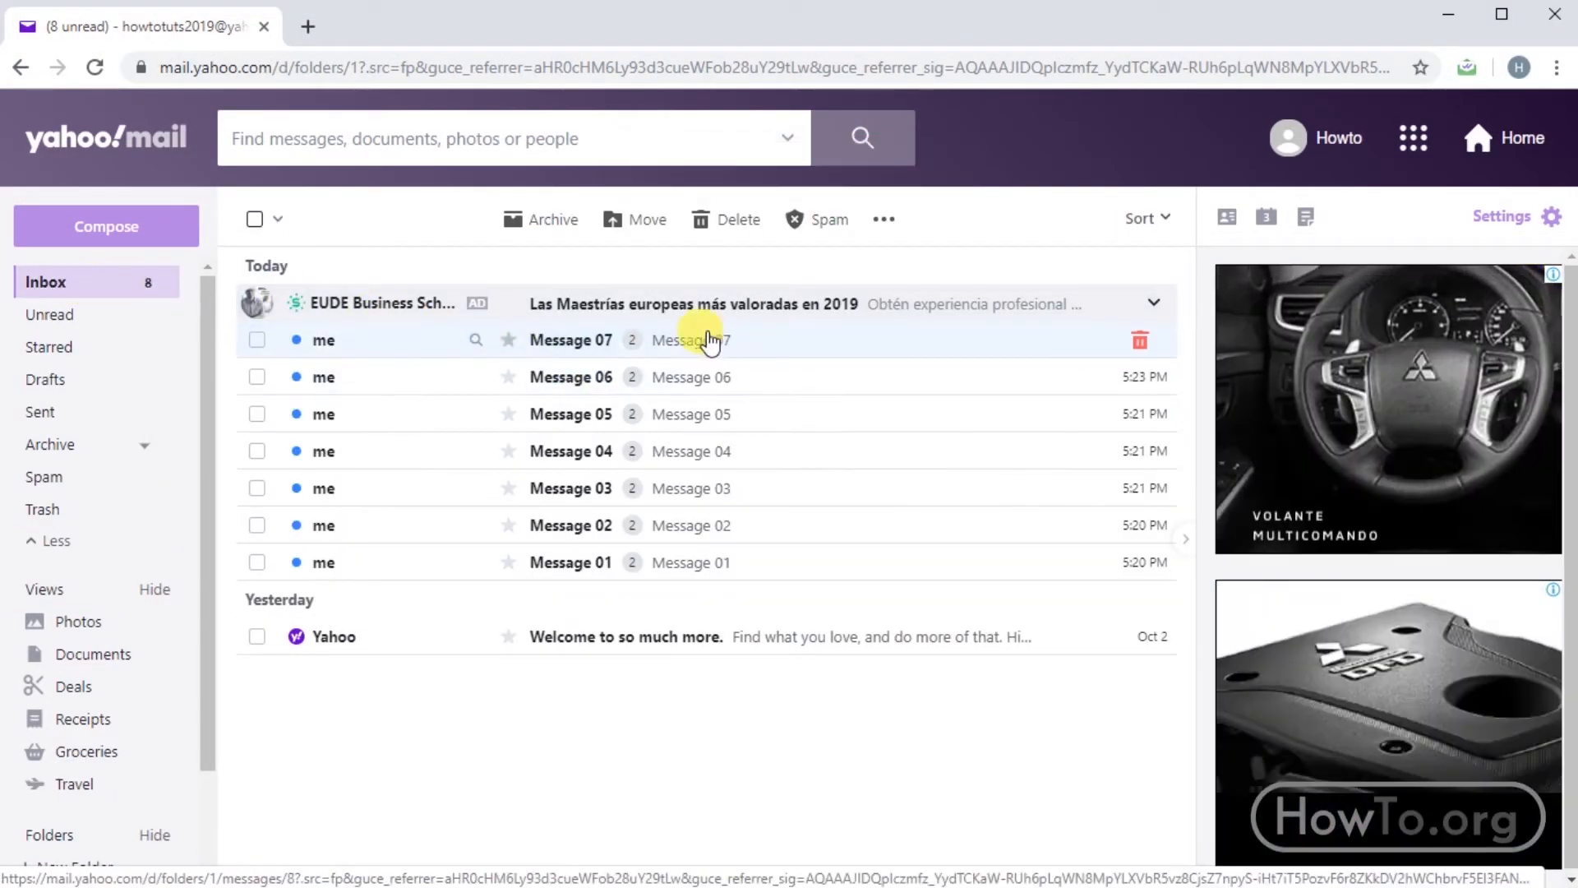
{"action": "mouse_move", "coordinate": [711, 385]}
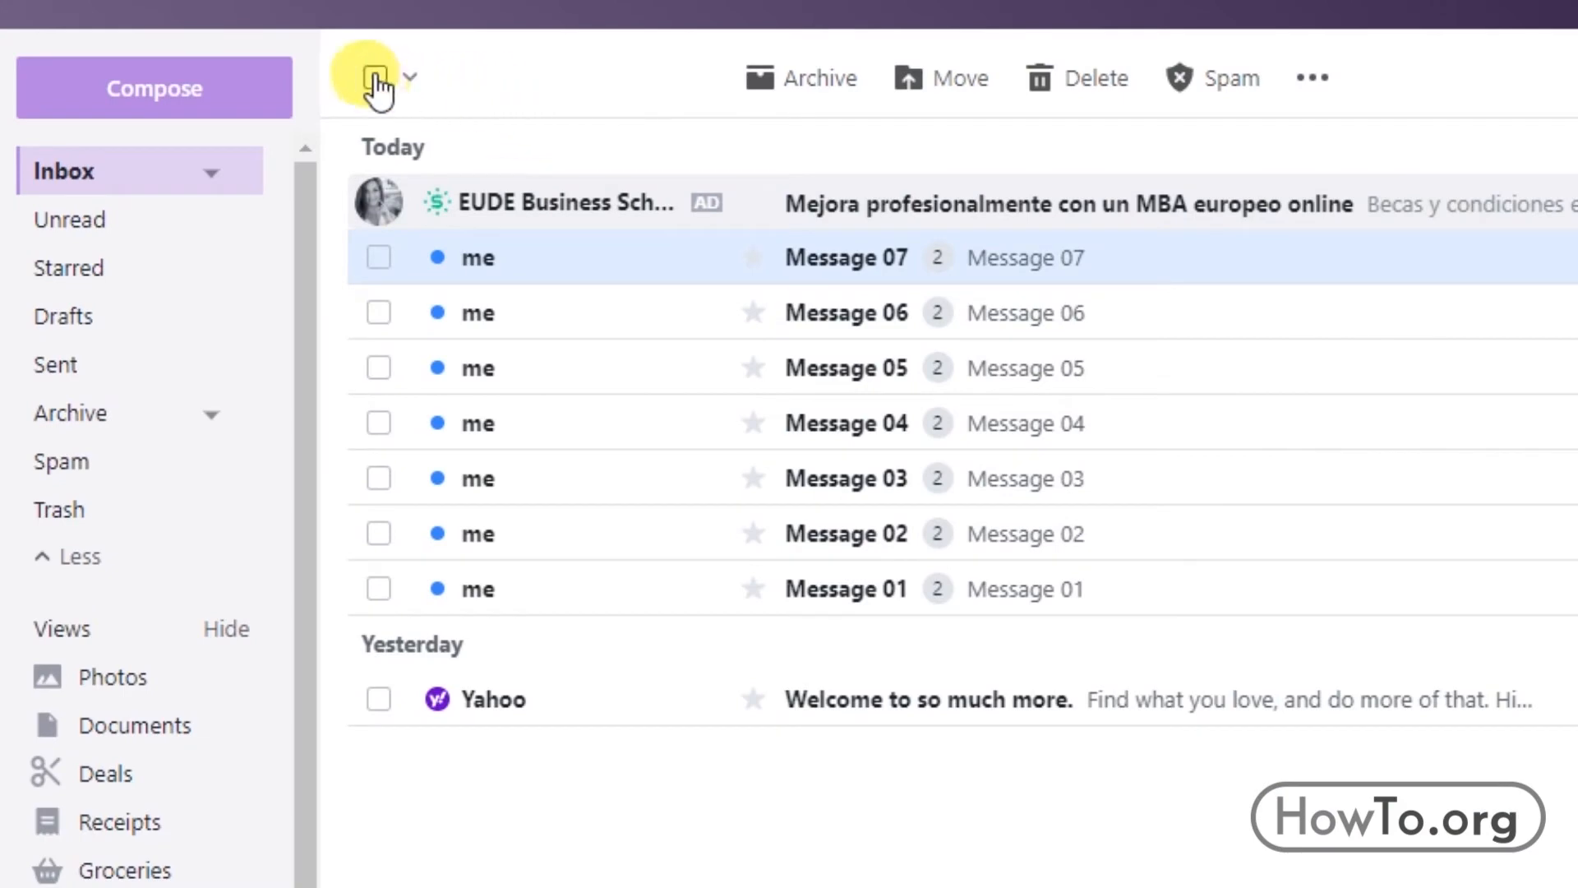
Select all eight inbox conversations and delete them.
{"action": "left_click", "coordinate": [375, 78]}
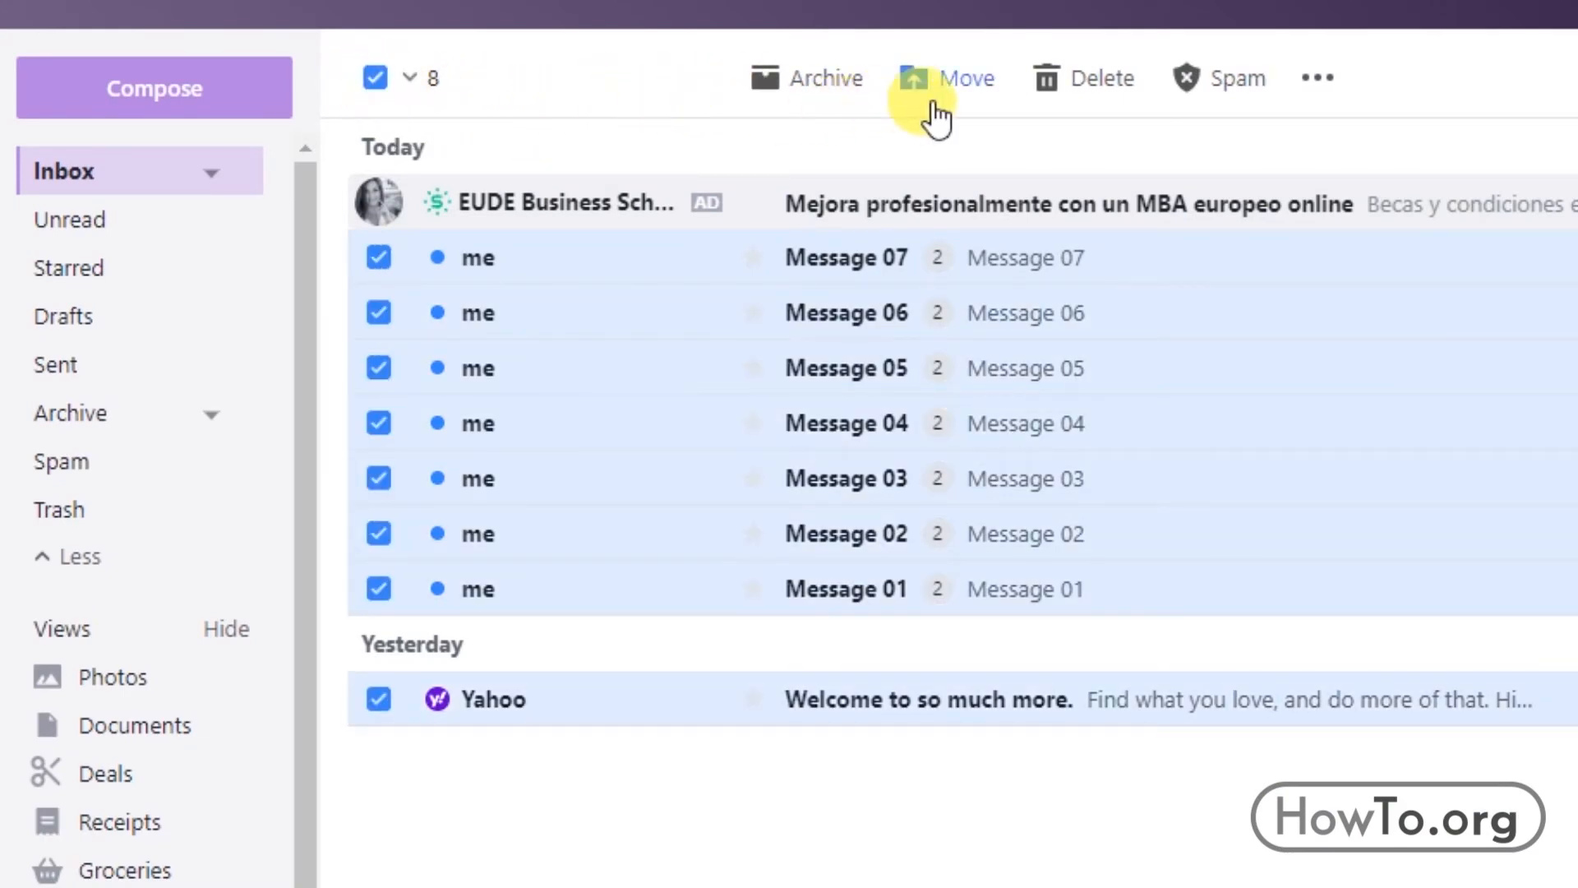
{"action": "mouse_move", "coordinate": [1094, 90]}
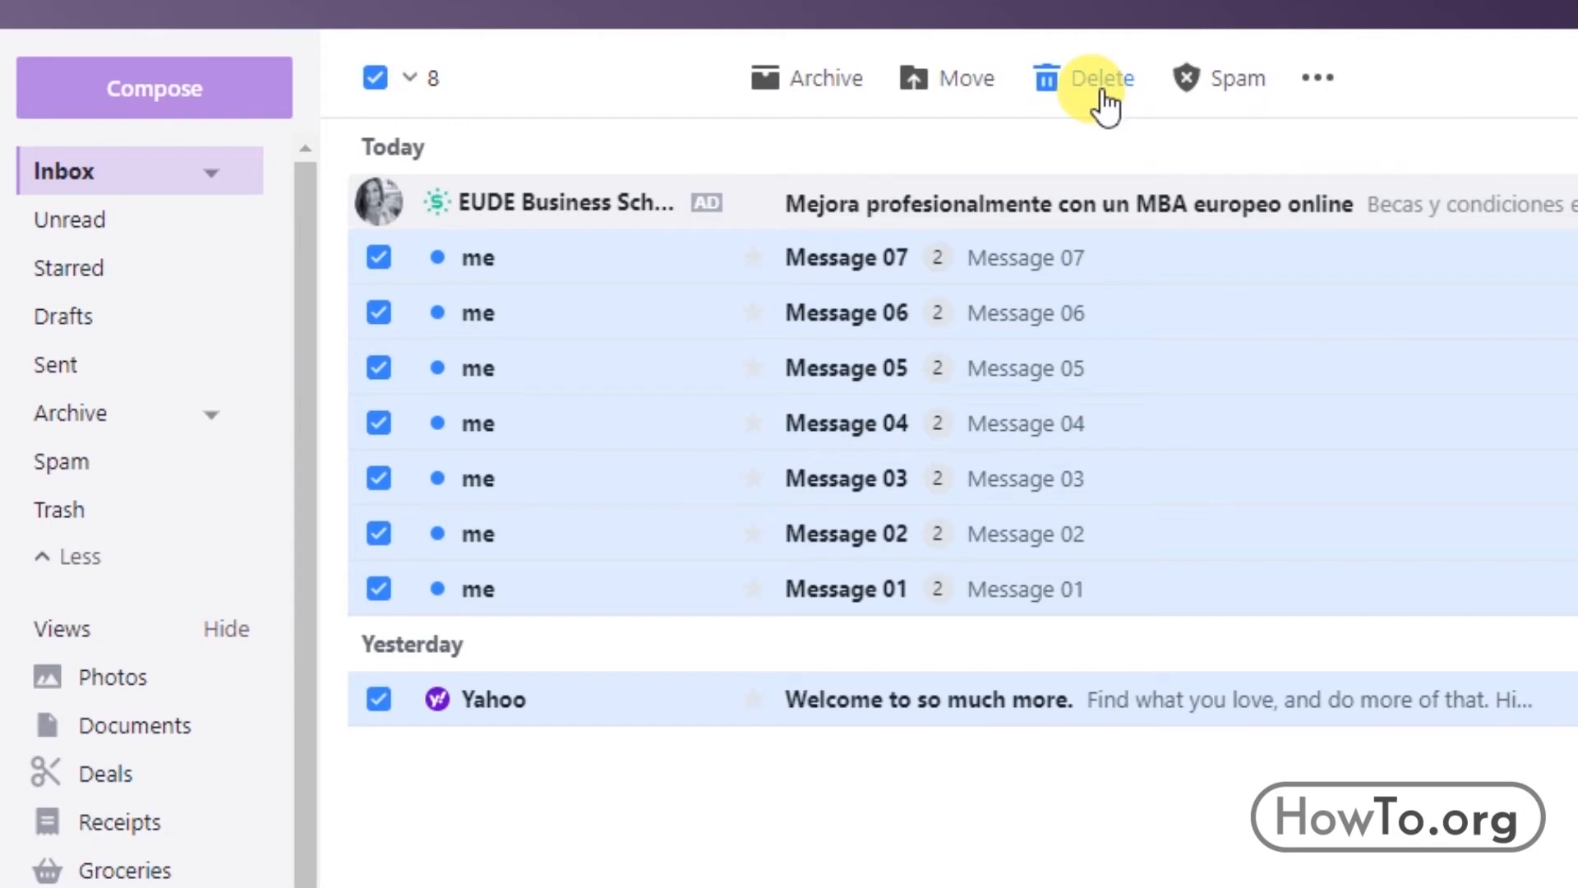
{"action": "left_click", "coordinate": [1097, 78]}
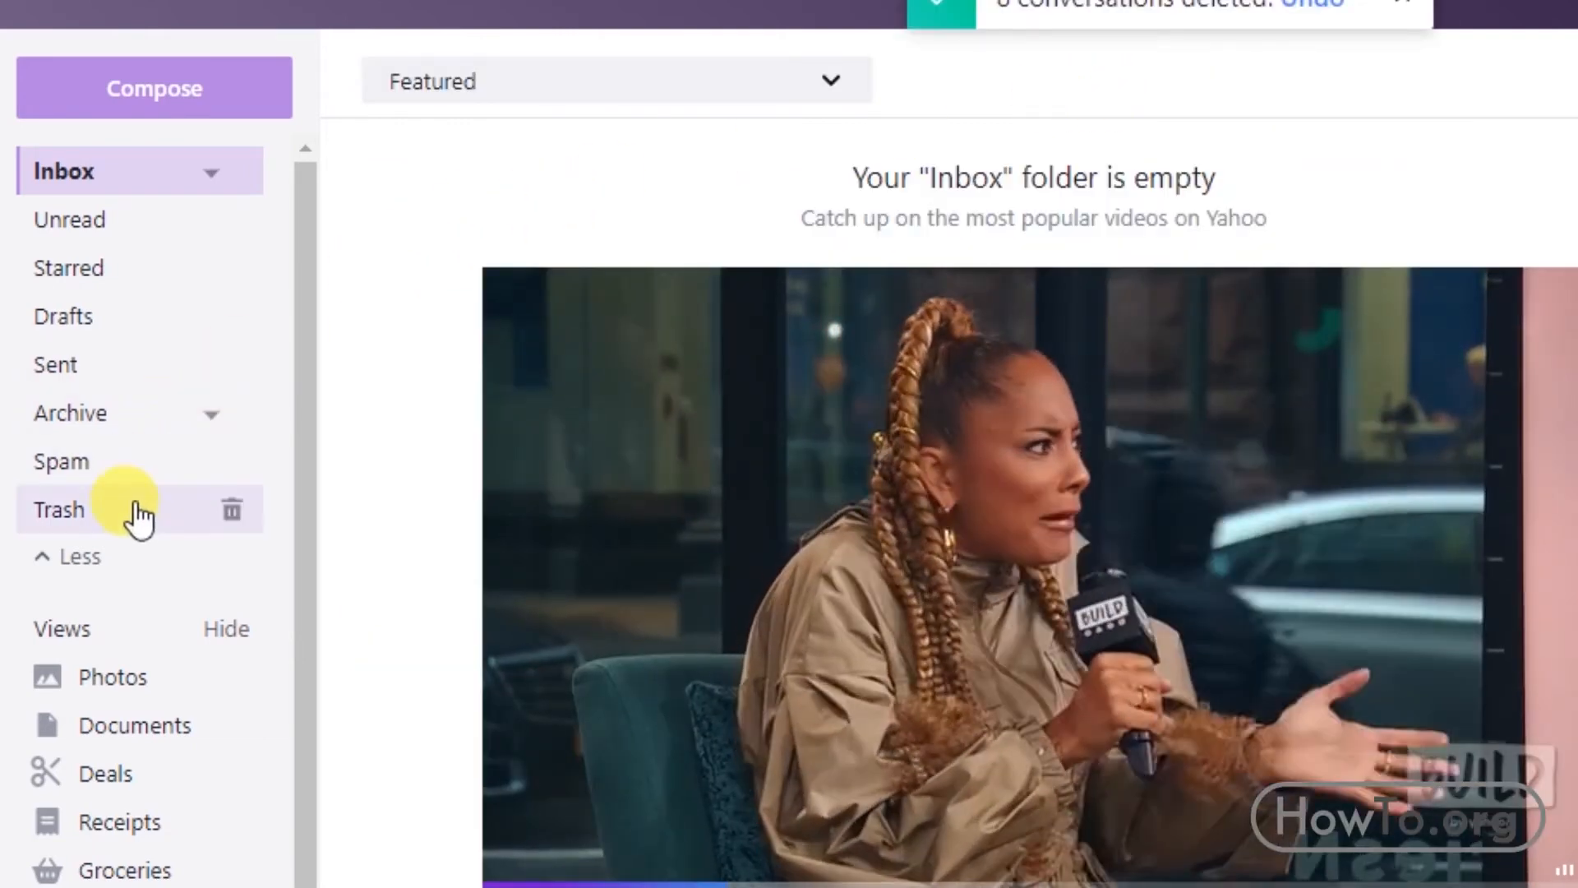
Select all eight conversations in Trash, permanently delete them, and return to the empty Inbox.
{"action": "left_click", "coordinate": [57, 510]}
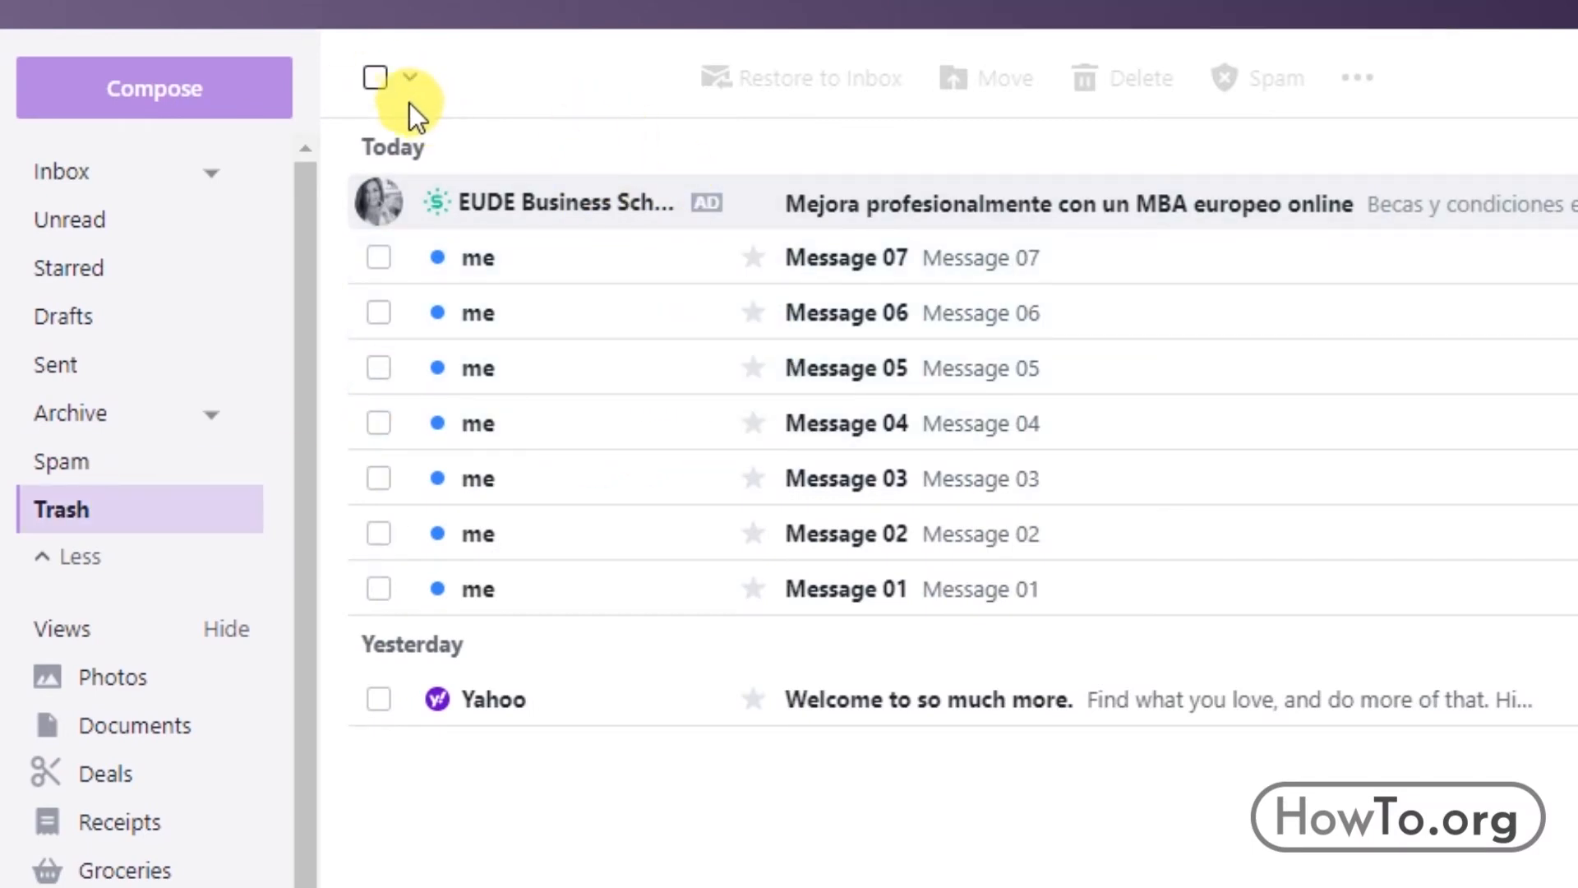
{"action": "left_click", "coordinate": [373, 78]}
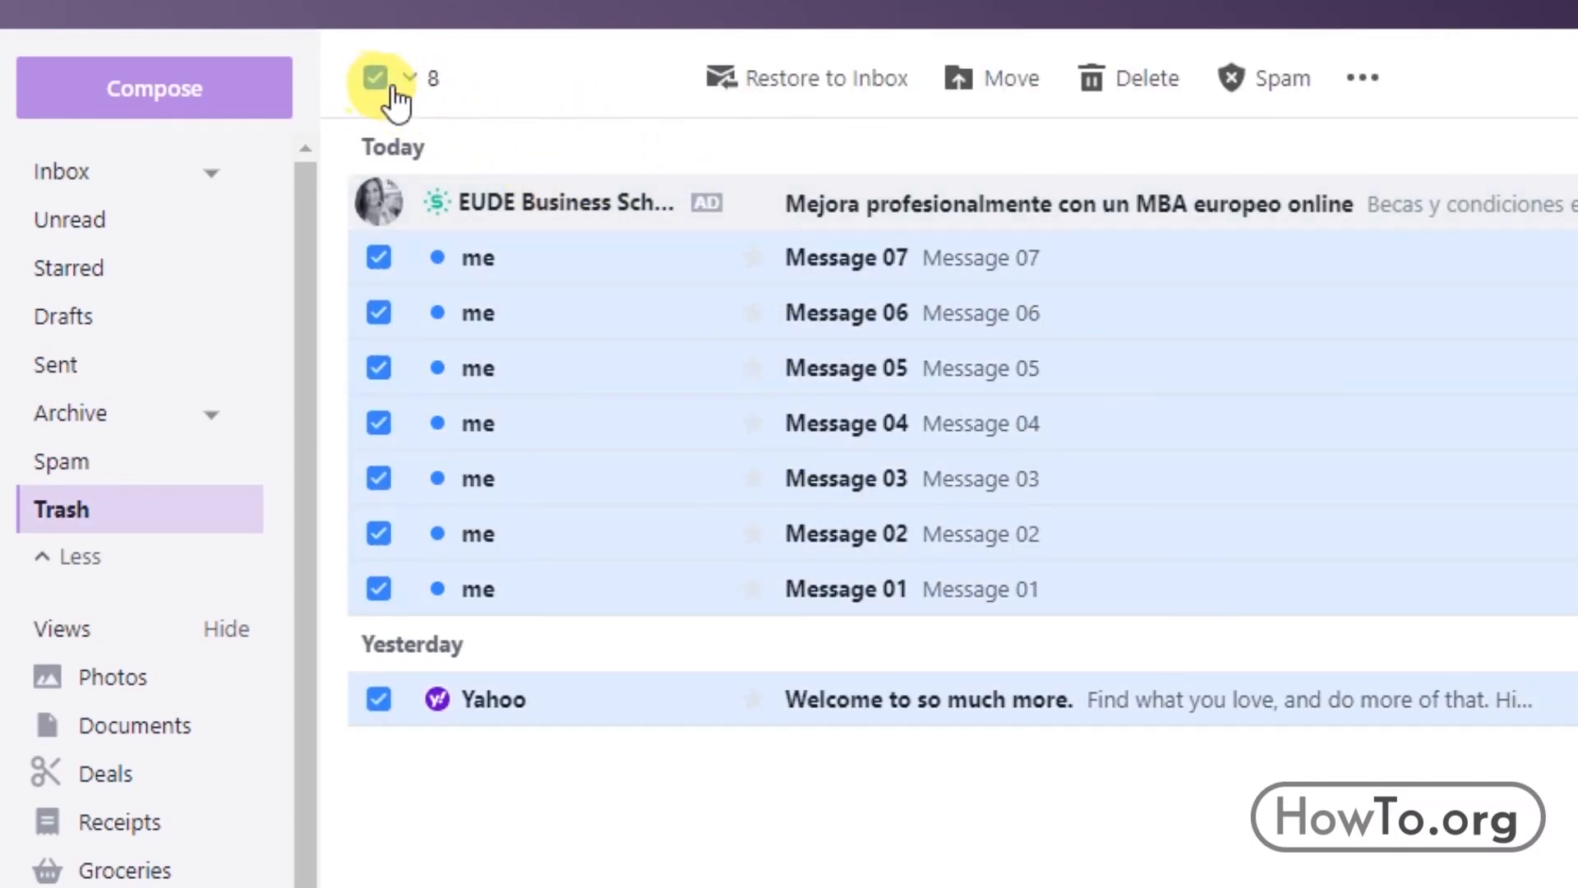
{"action": "mouse_move", "coordinate": [1131, 82]}
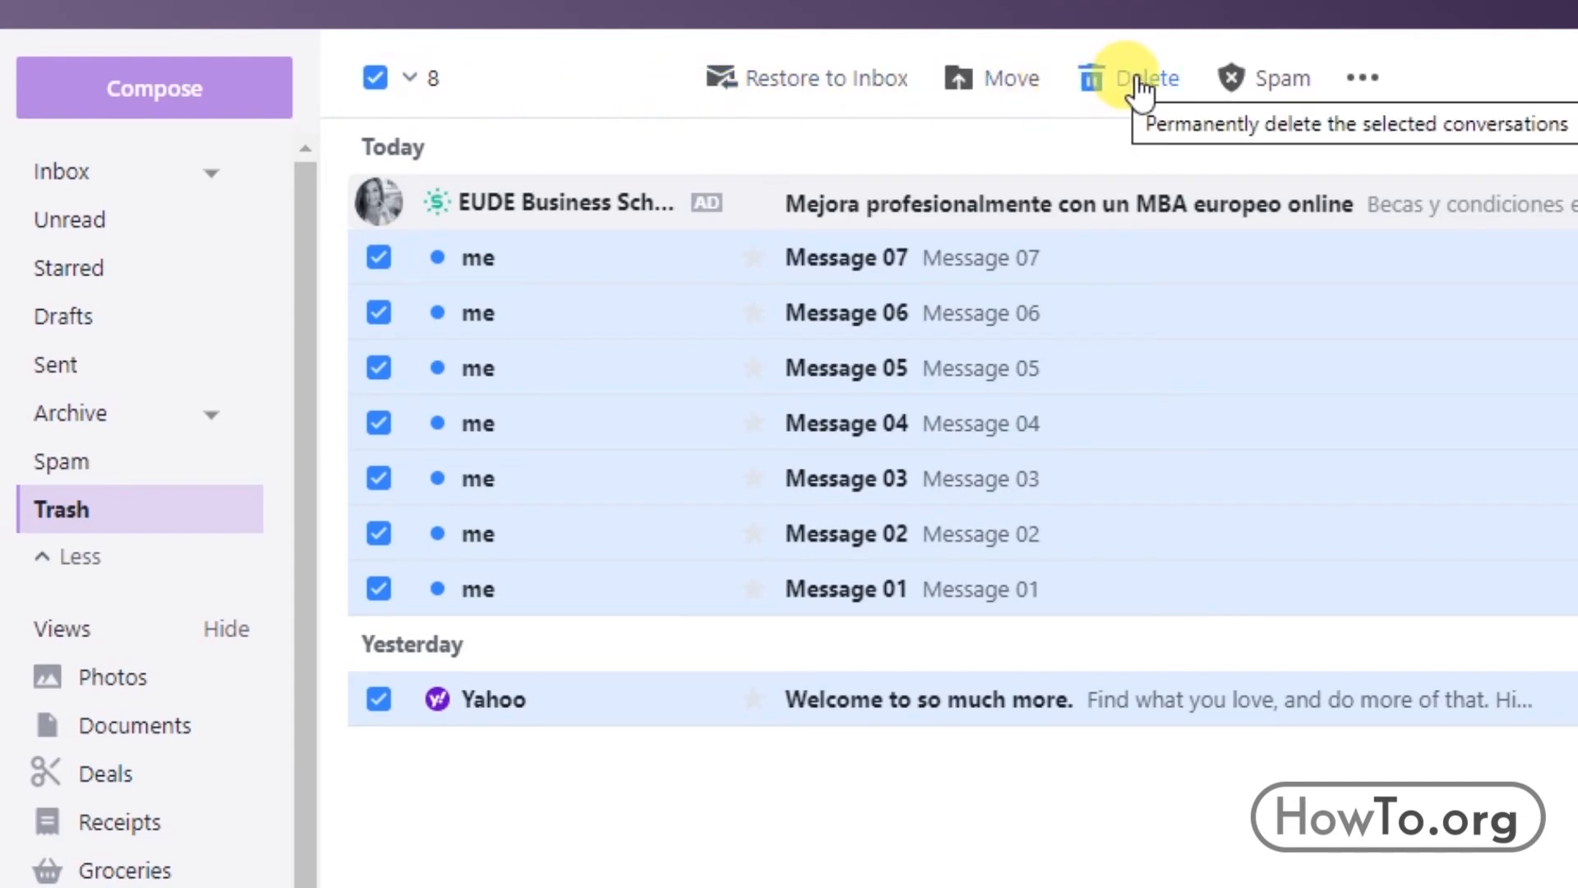
{"action": "left_click", "coordinate": [1139, 78]}
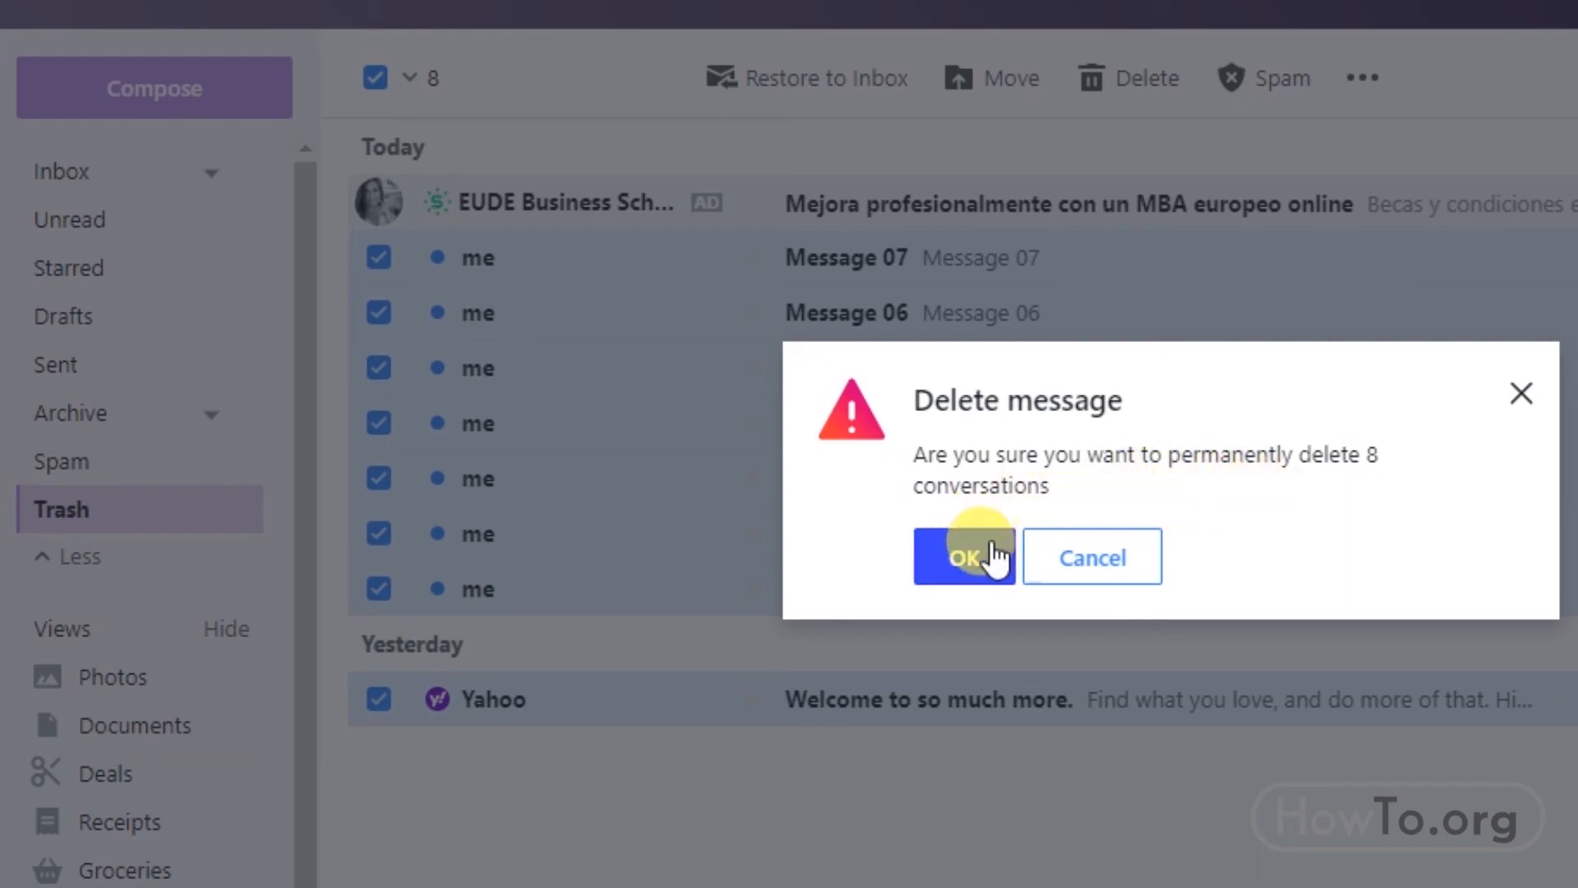
{"action": "left_click", "coordinate": [964, 556]}
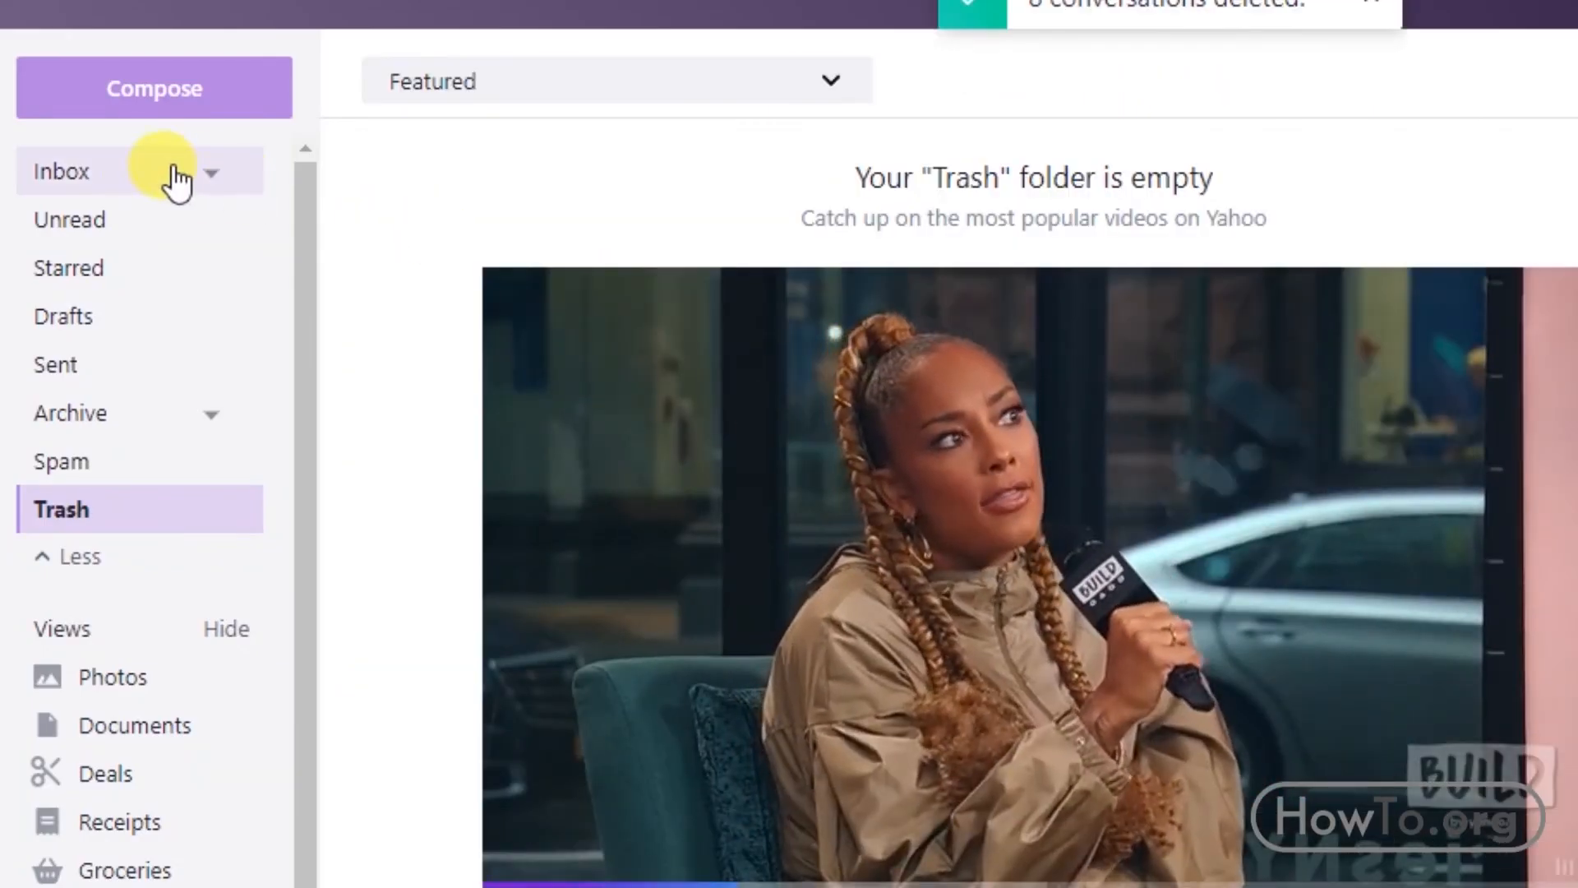
{"action": "left_click", "coordinate": [57, 171]}
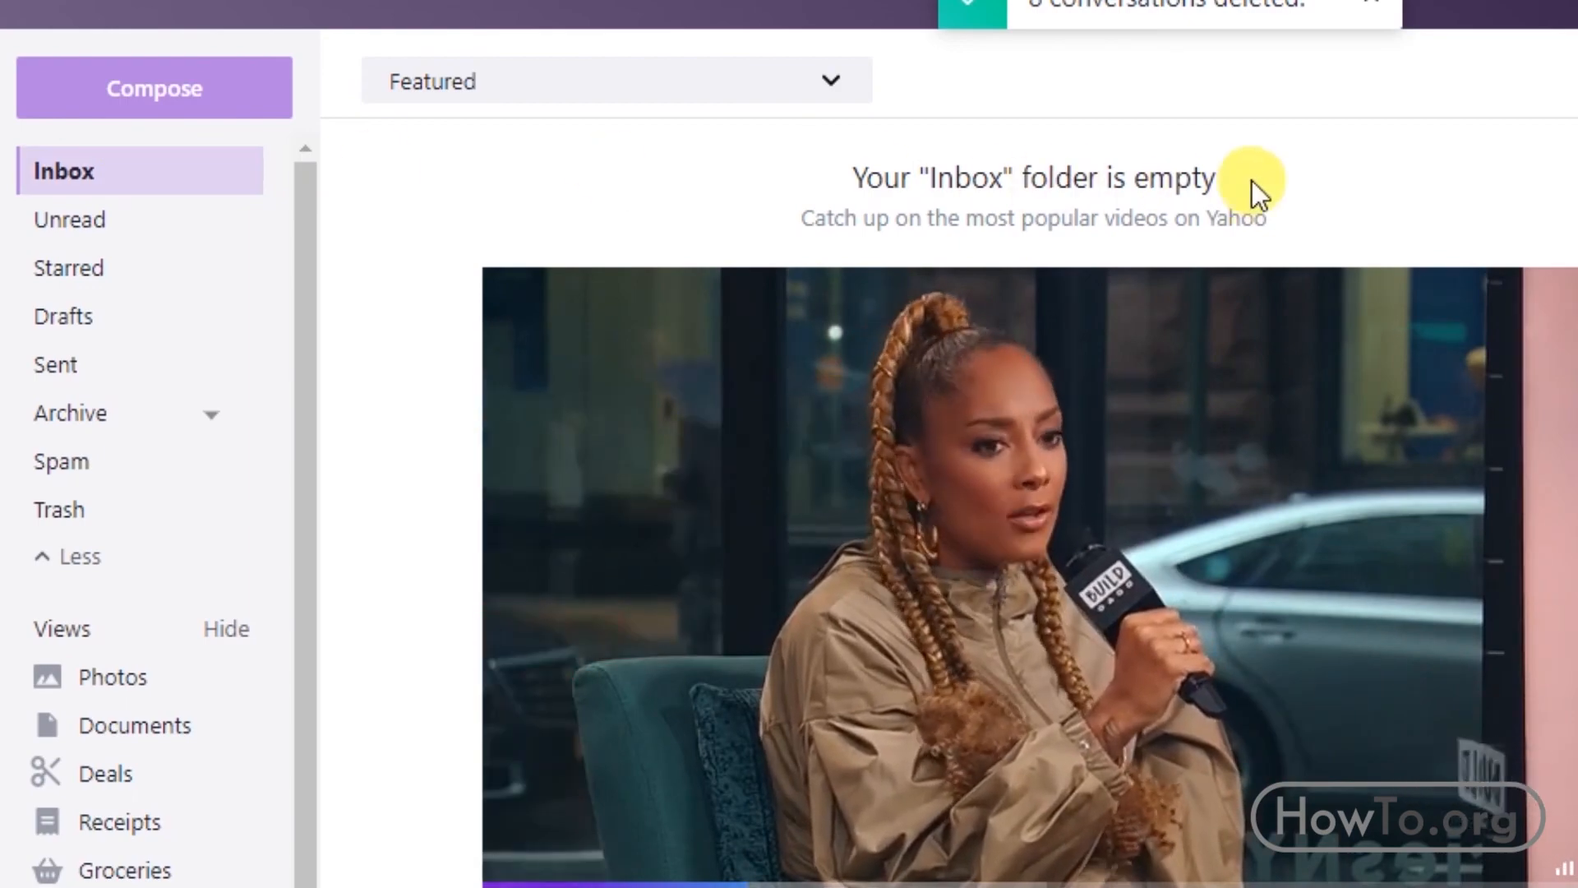